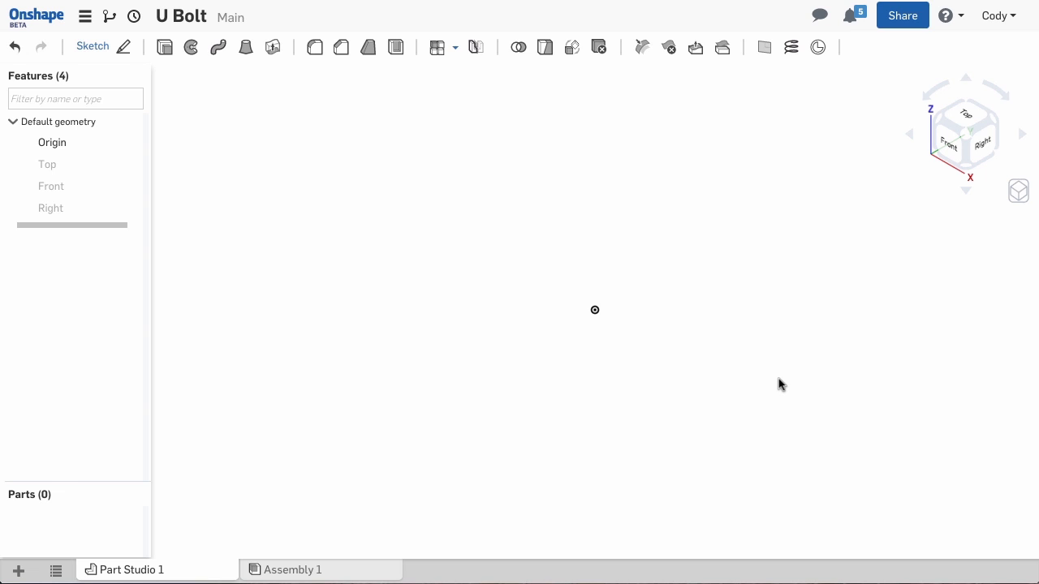
Open a new sketch on the Front plane of the U Bolt part studio.
left_click(52, 186)
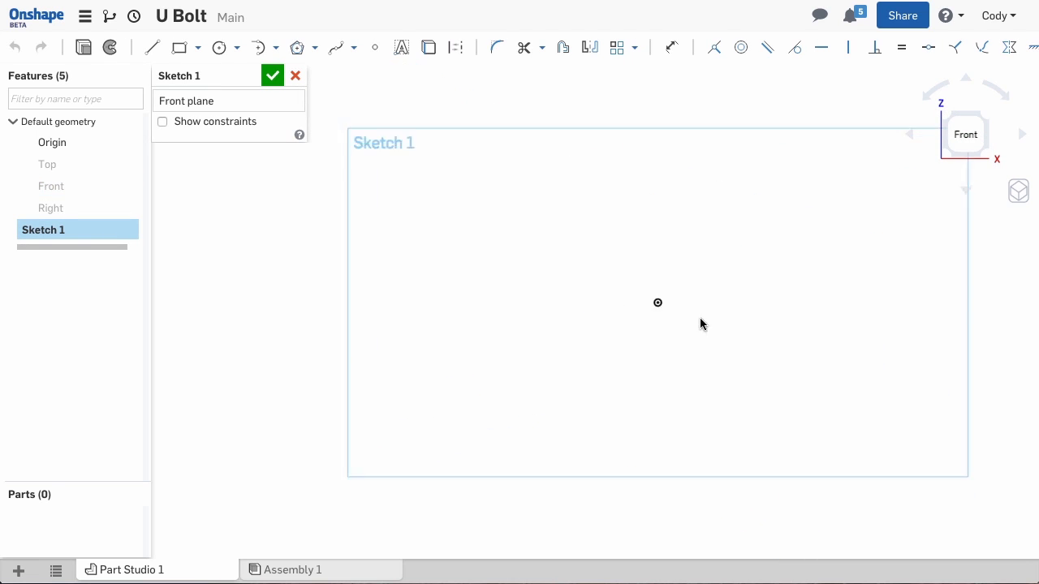
Draw a U-shaped path 1.5 wide by 2.375 tall and accept Sketch 1.
left_click(151, 47)
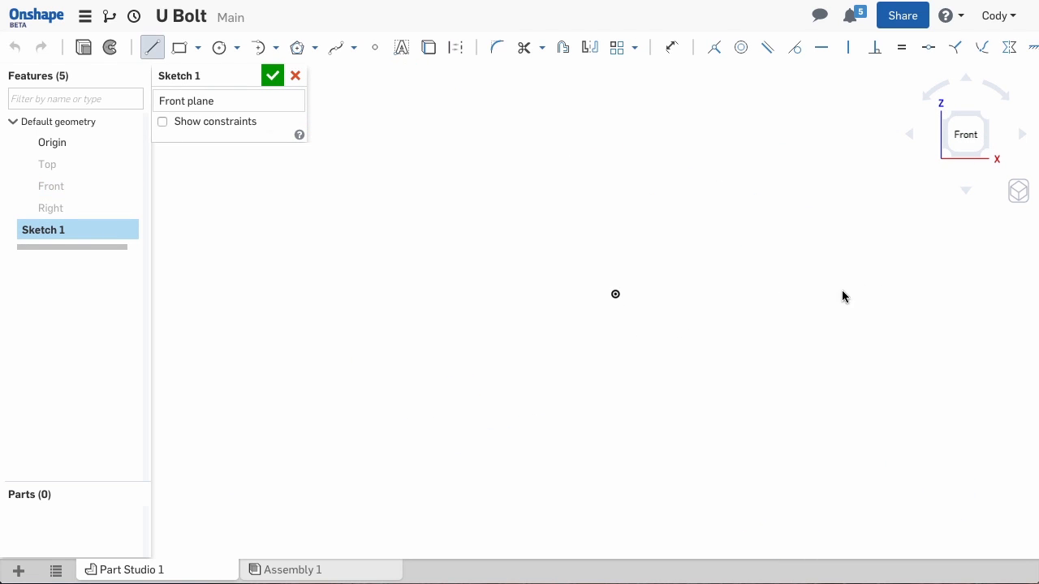
left_click_drag(835, 184, 836, 293)
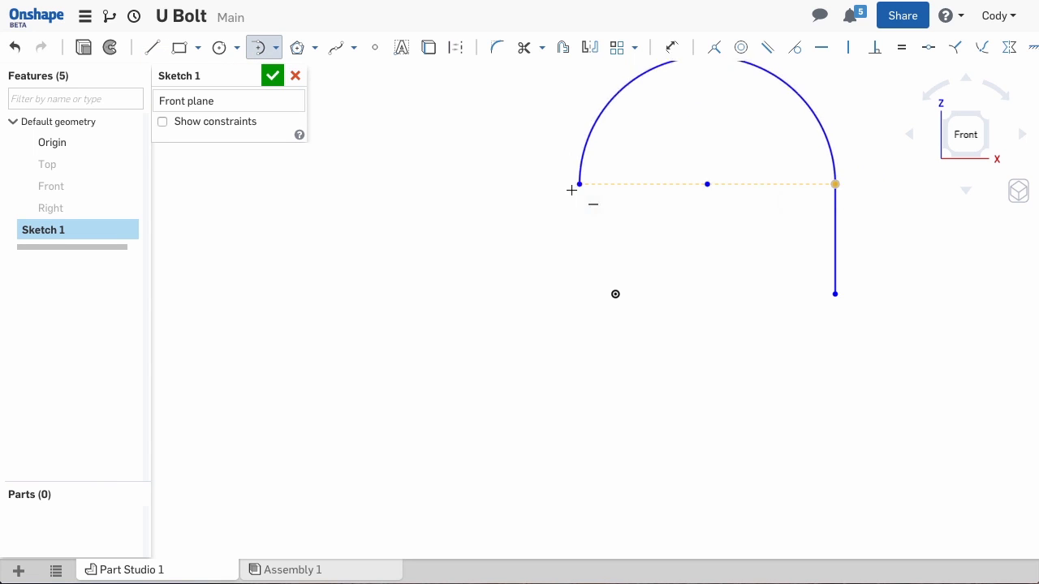
left_click(152, 47)
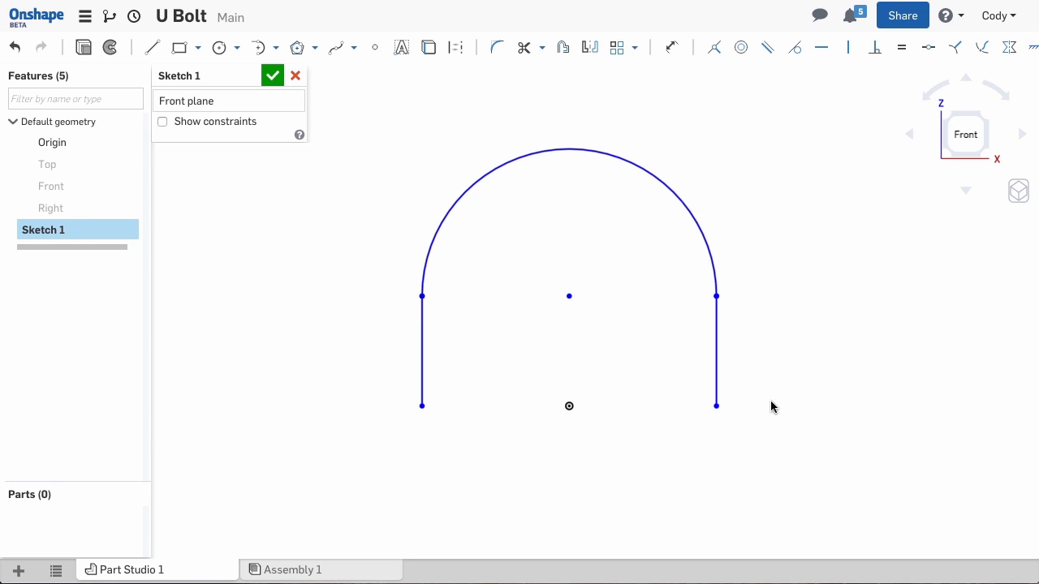
left_click(421, 406)
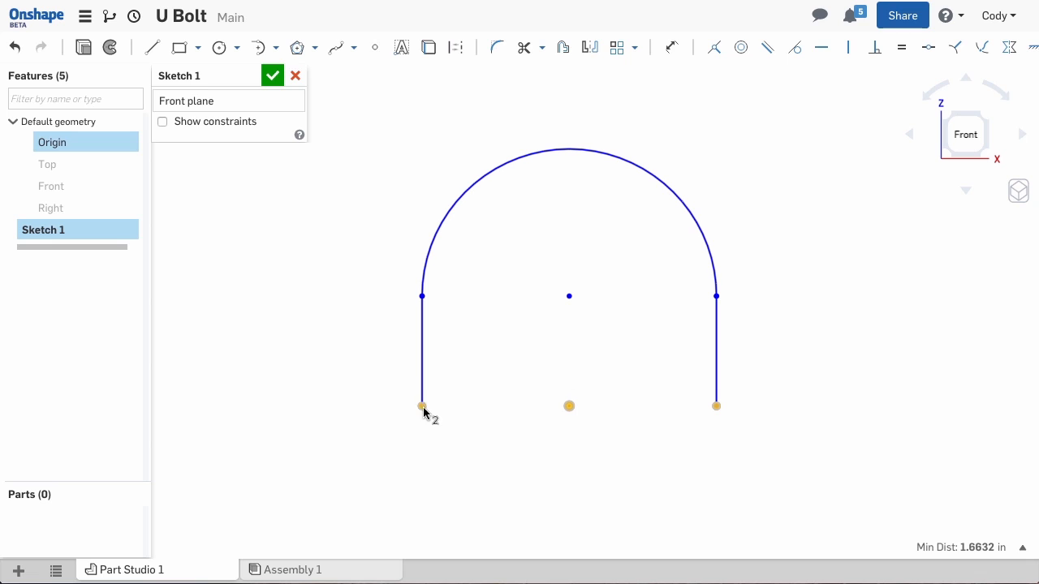
left_click(826, 224)
type("1.5")
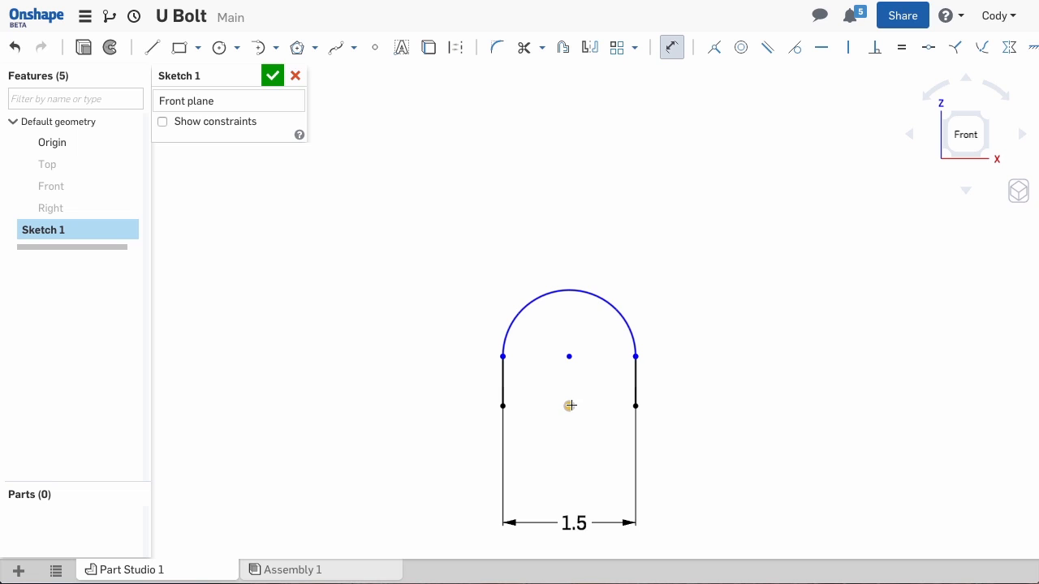
mouse_move(340, 333)
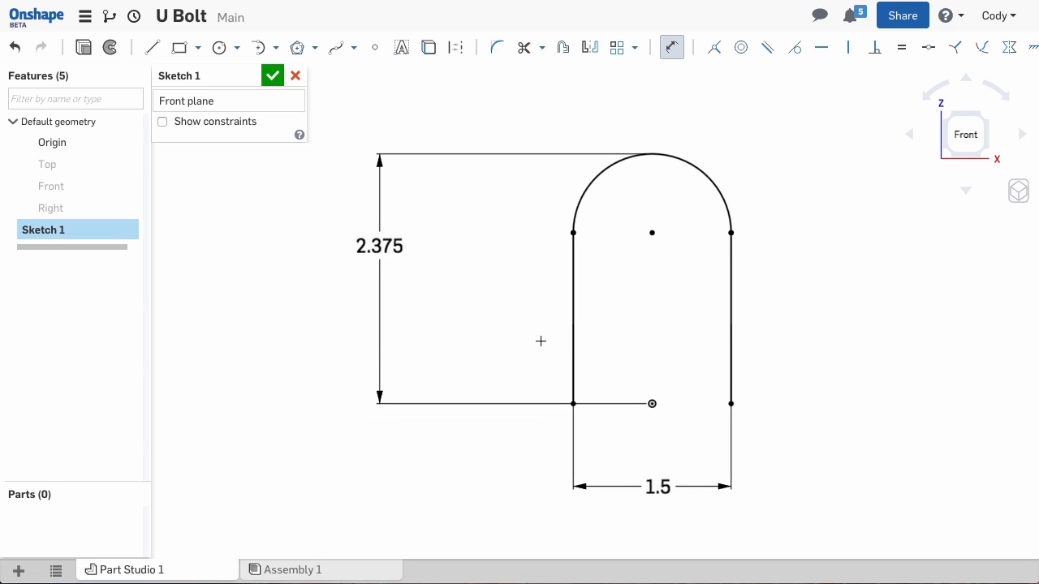
mouse_move(514, 351)
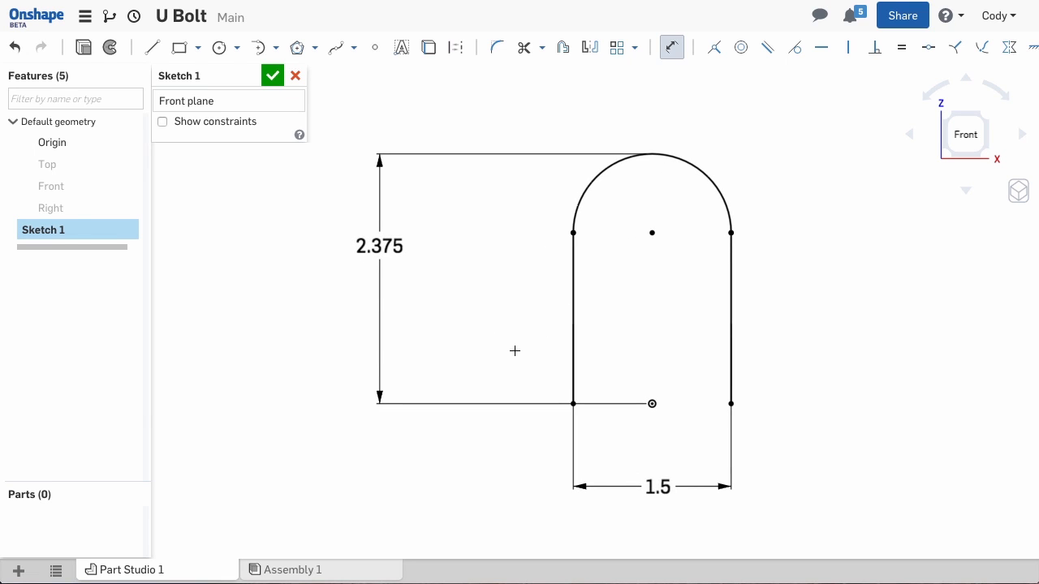
mouse_move(505, 366)
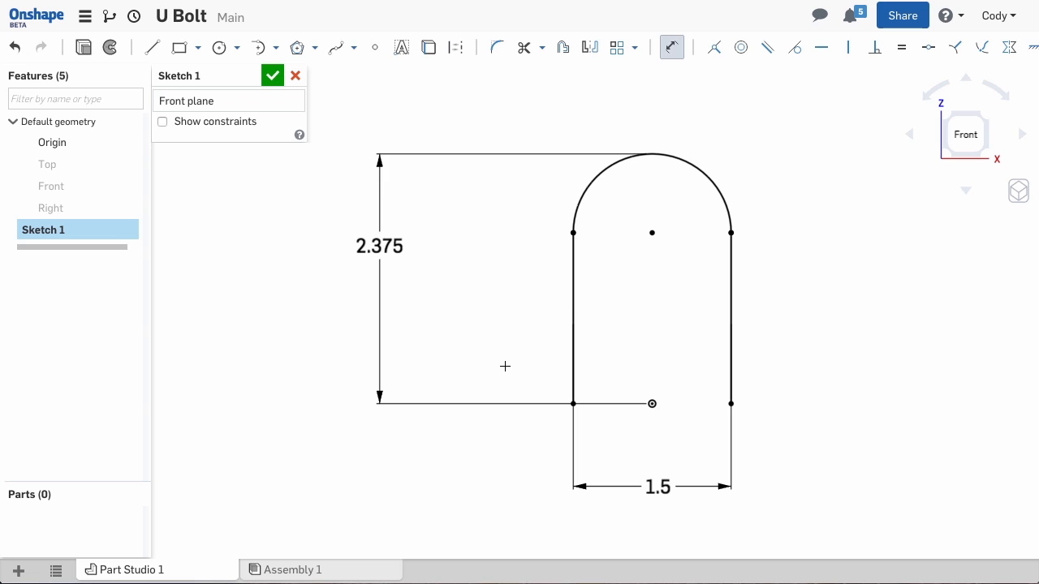
left_click(273, 75)
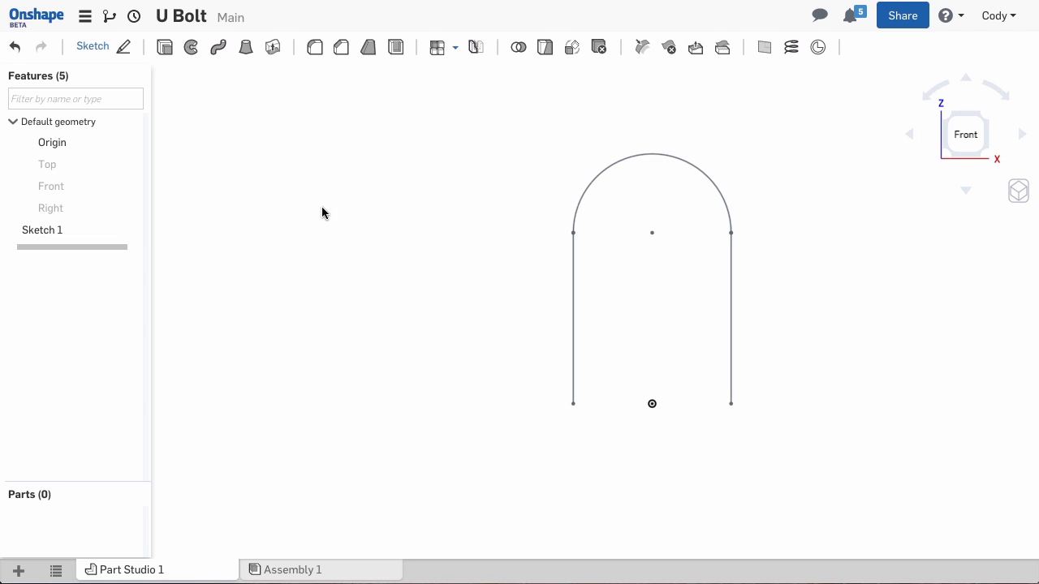
Sketch a 0.25-diameter circle on the Top plane, centred on the U path's leg end.
left_click(47, 163)
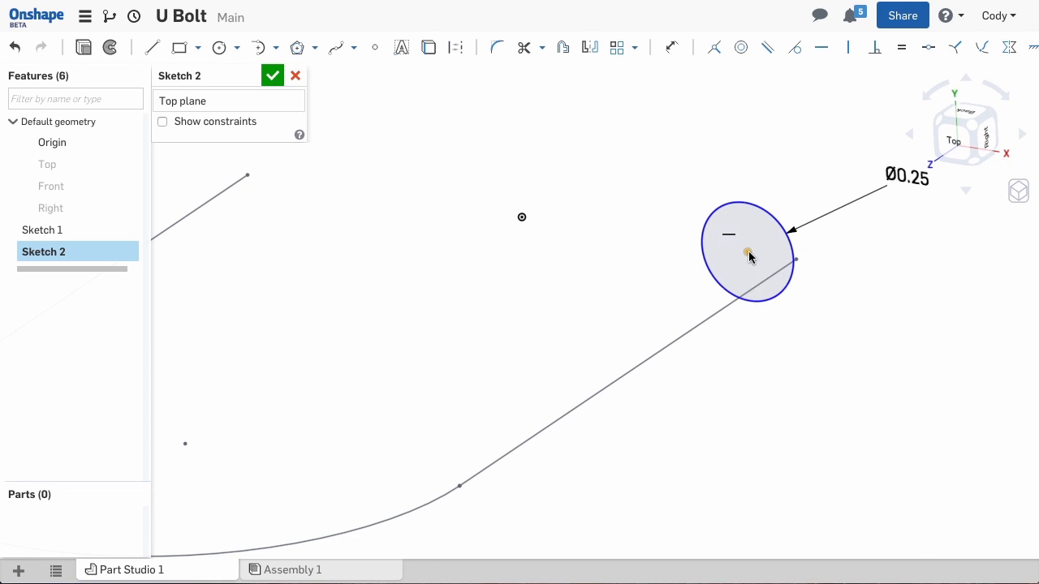
left_click(625, 382)
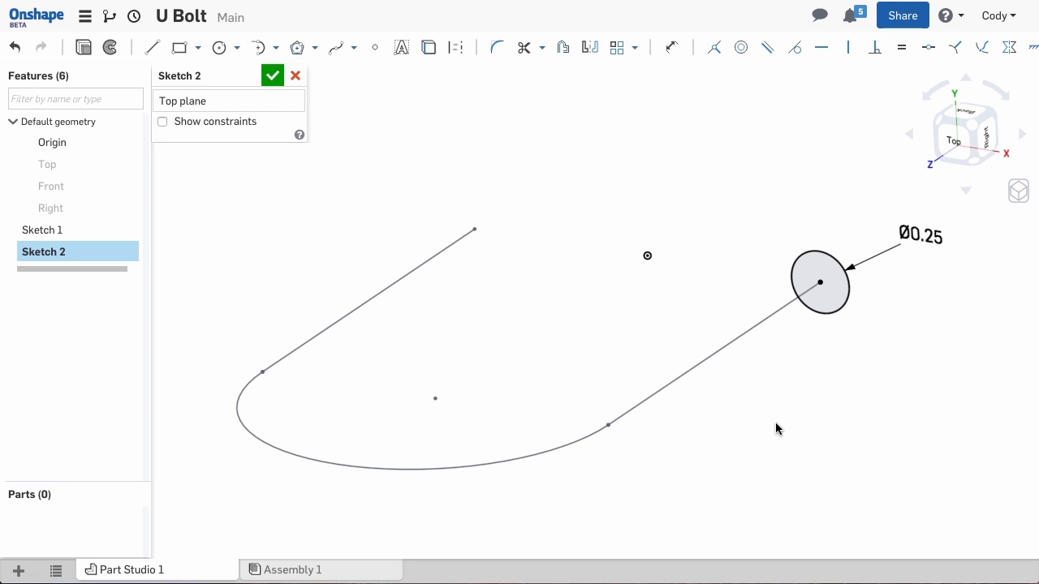
left_click(273, 75)
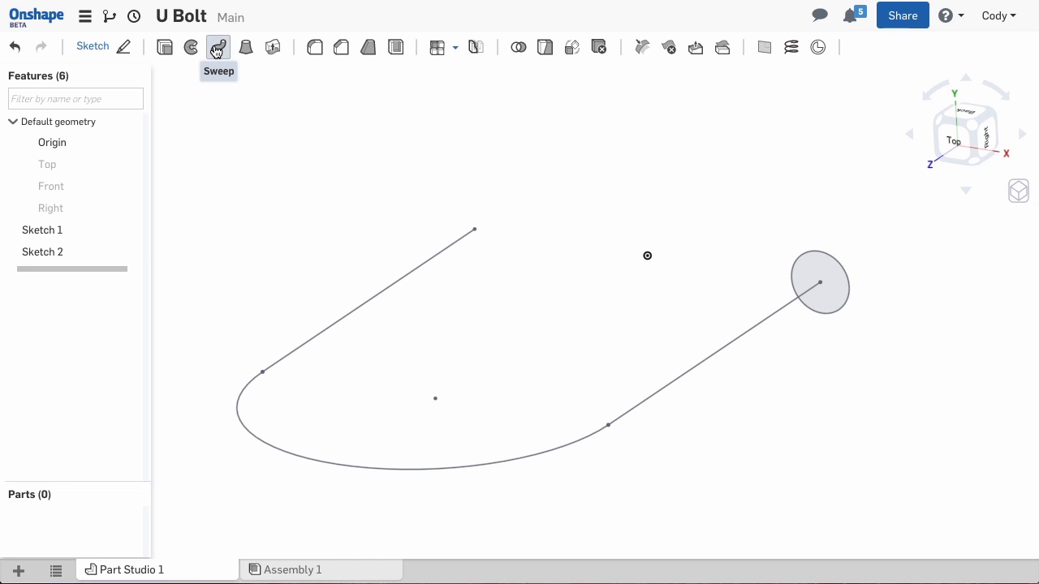
Sweep Sketch 2's circle along the Sketch 1 U path into a solid rod.
left_click(218, 47)
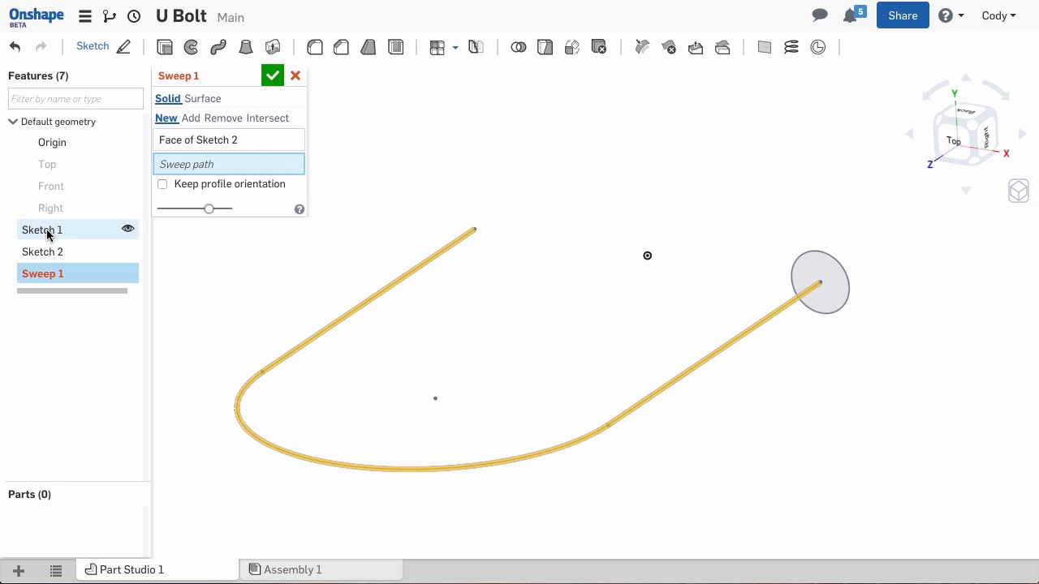
left_click(41, 229)
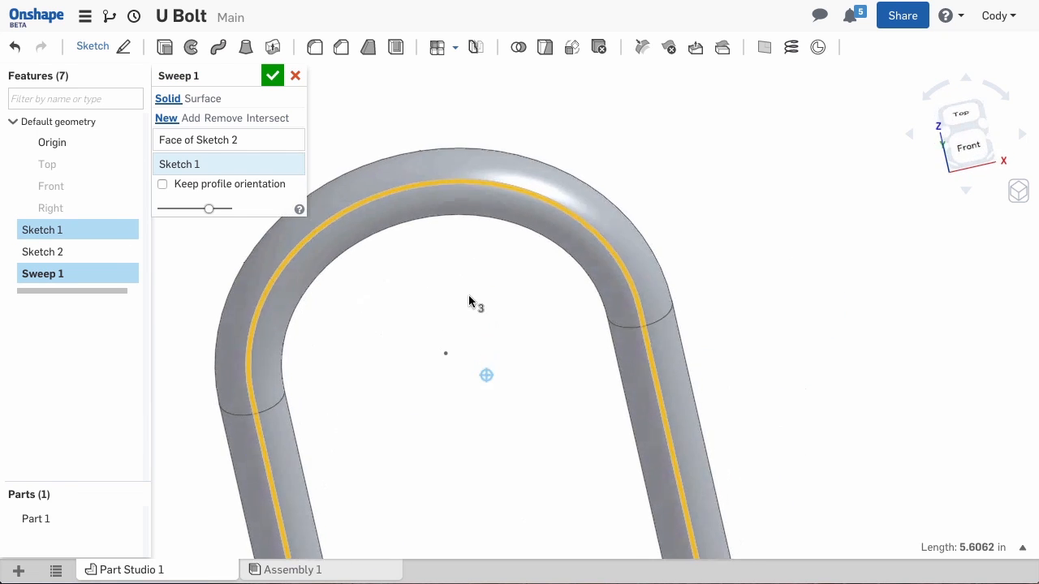
left_click_drag(479, 304, 568, 296)
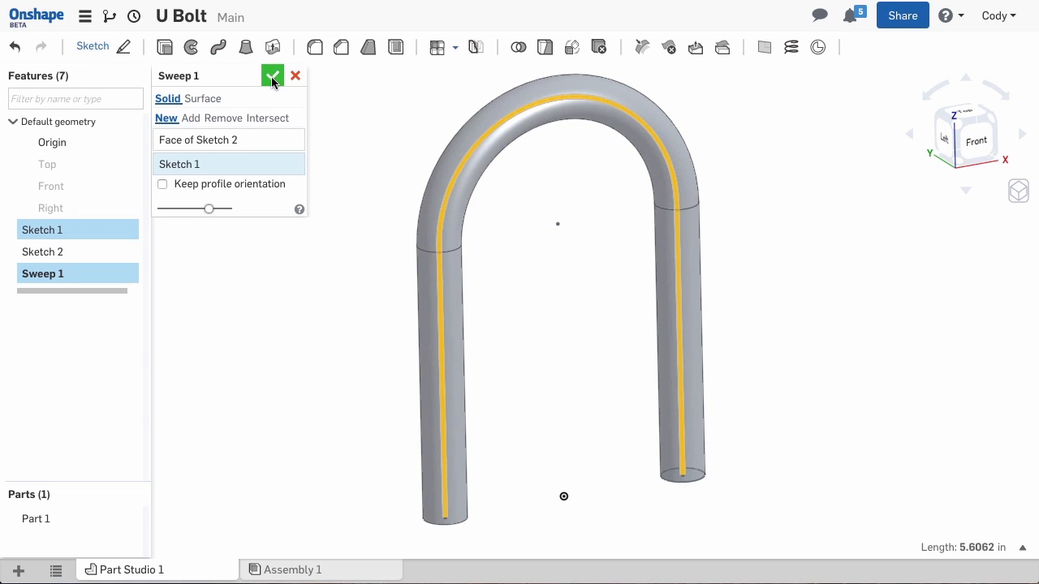
left_click(273, 74)
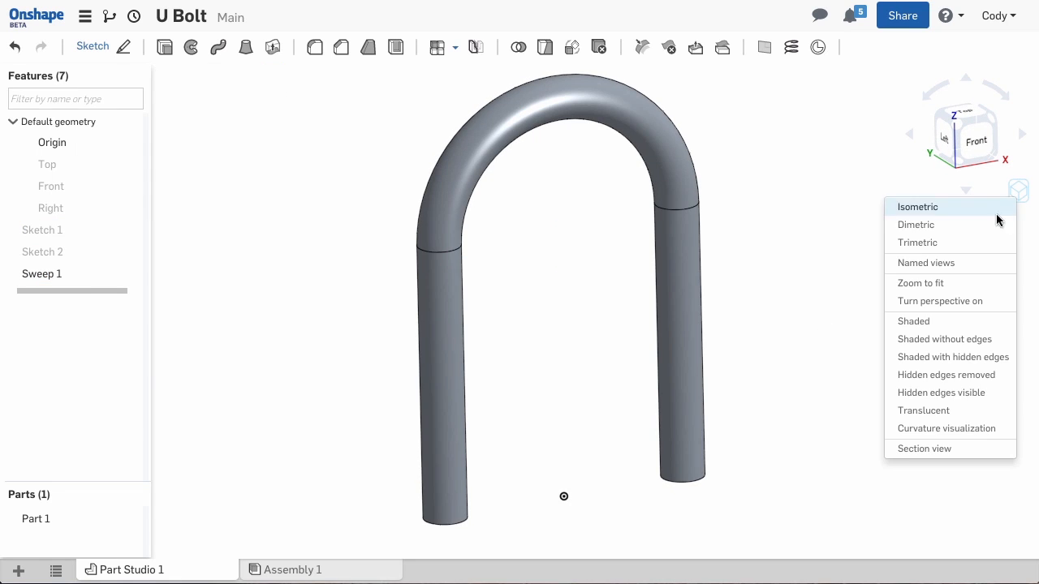
left_click(917, 206)
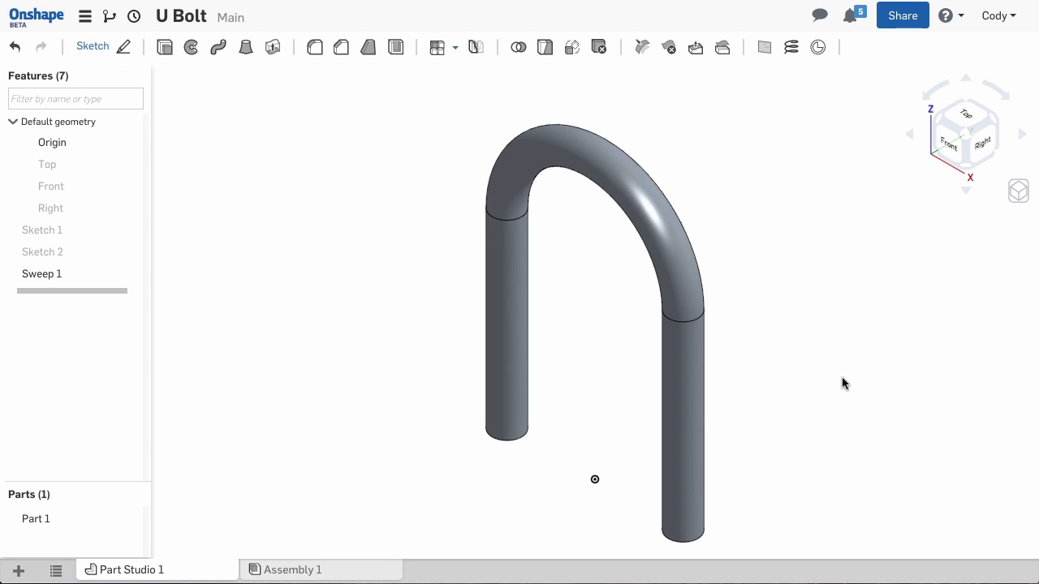
mouse_move(740, 416)
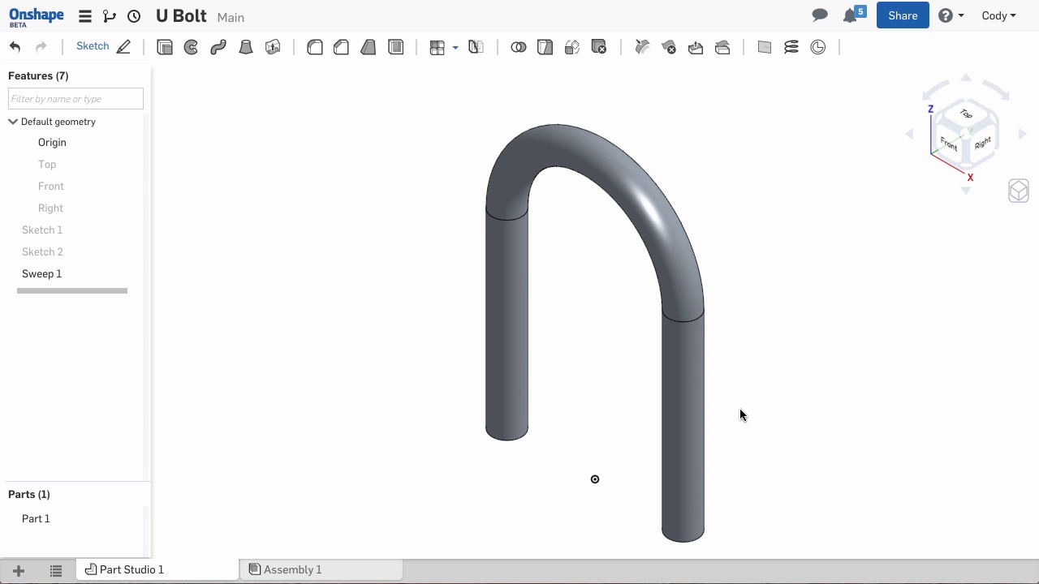
left_click_drag(740, 415, 548, 457)
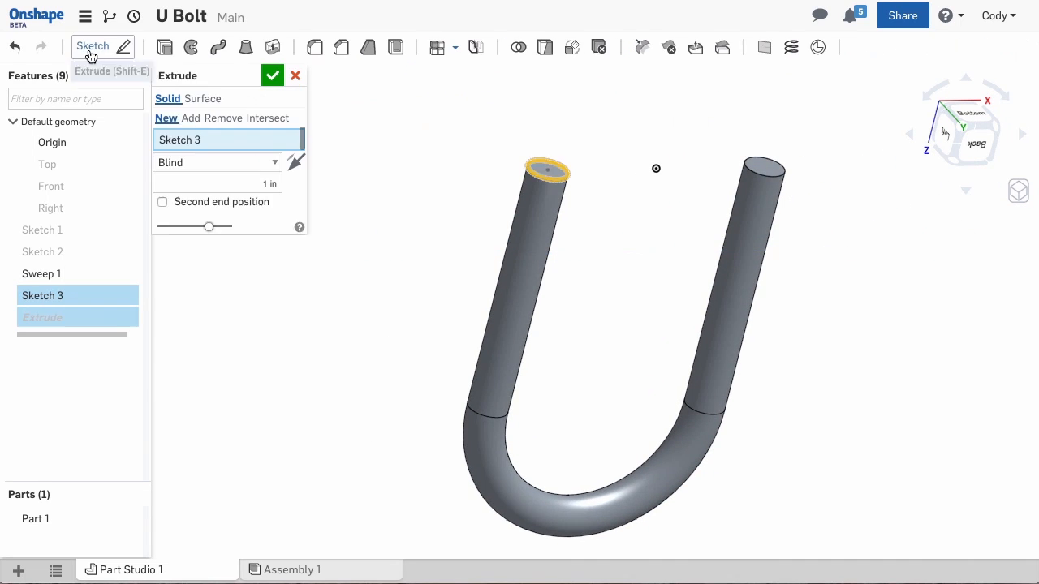
Extrude the leg-end circle as a blind 1.25 in surface.
left_click(202, 98)
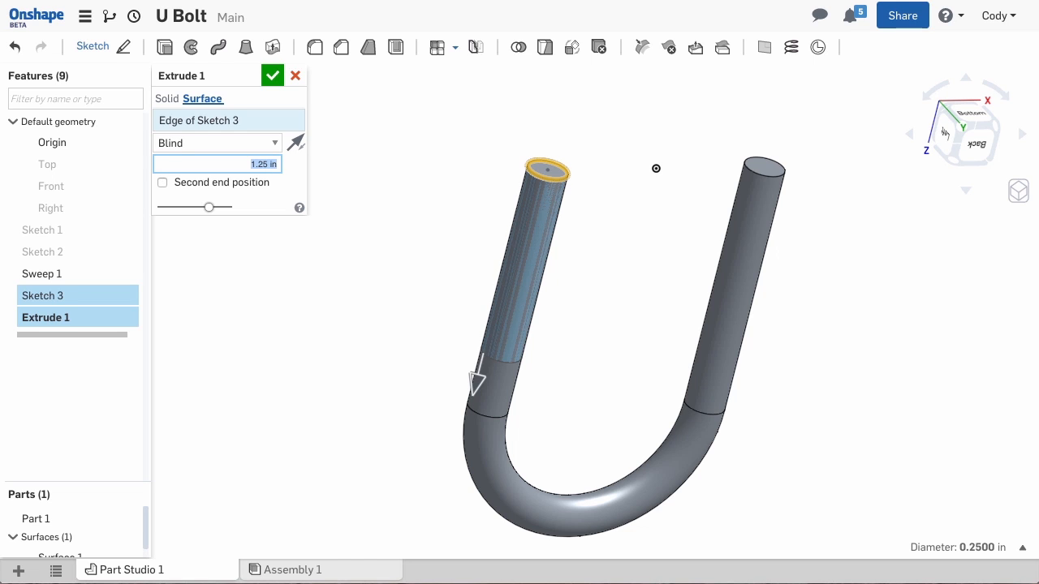
left_click(273, 74)
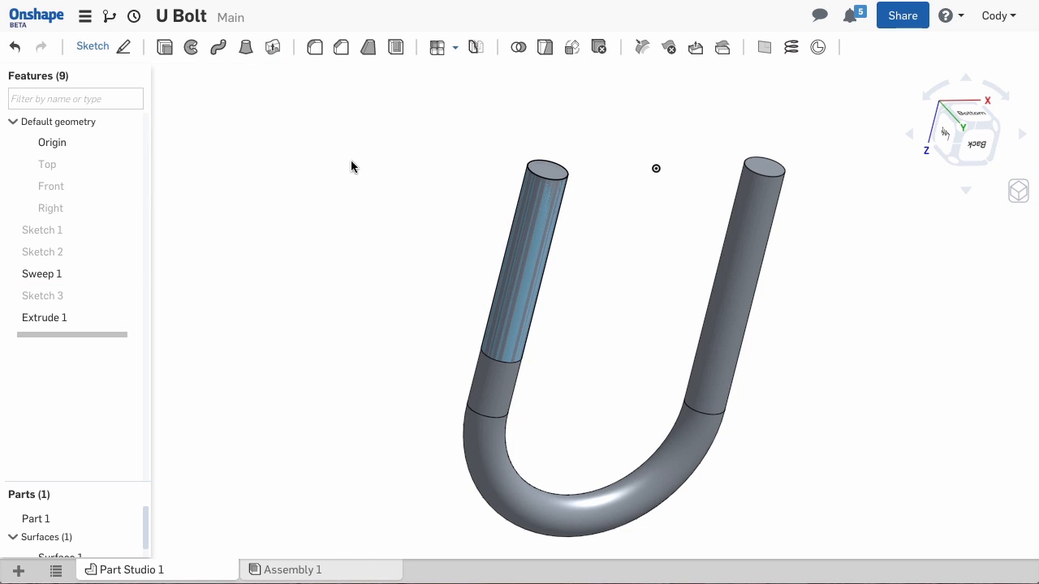
Wrap a clockwise helix with 1/20 in pitch around the extruded leg surface.
left_click(791, 46)
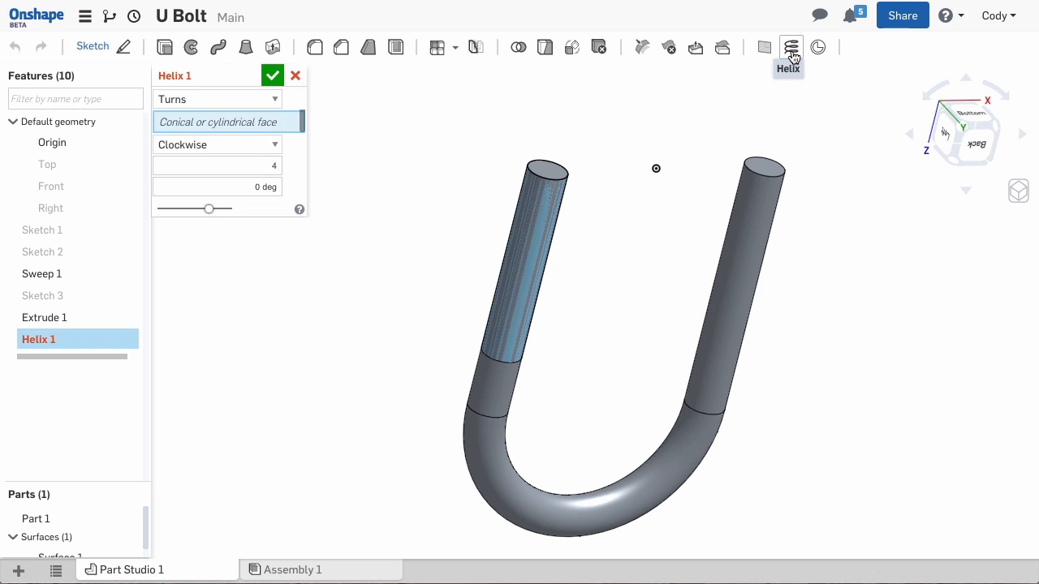
left_click(531, 260)
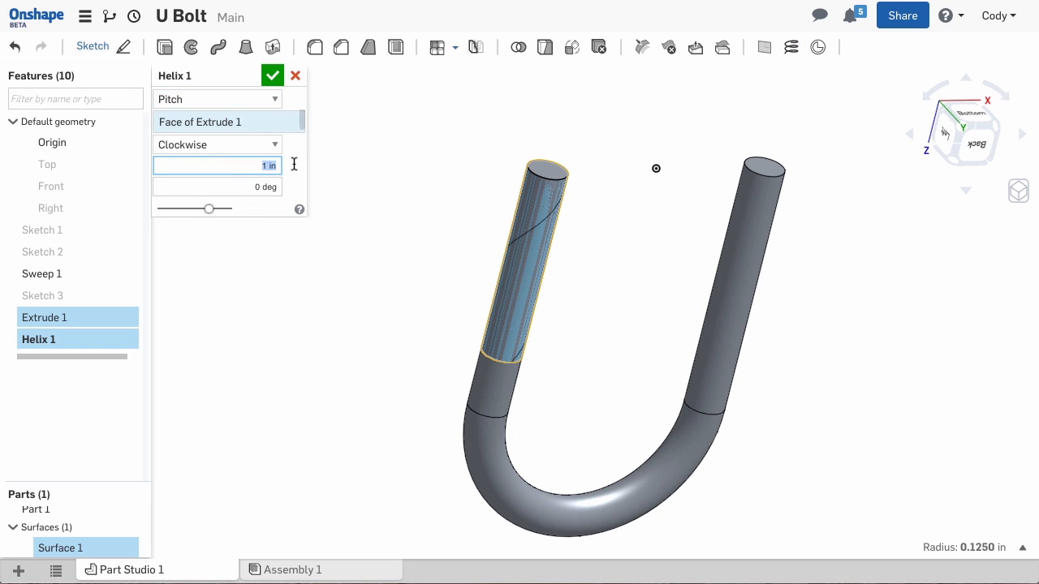
type("(1/20)")
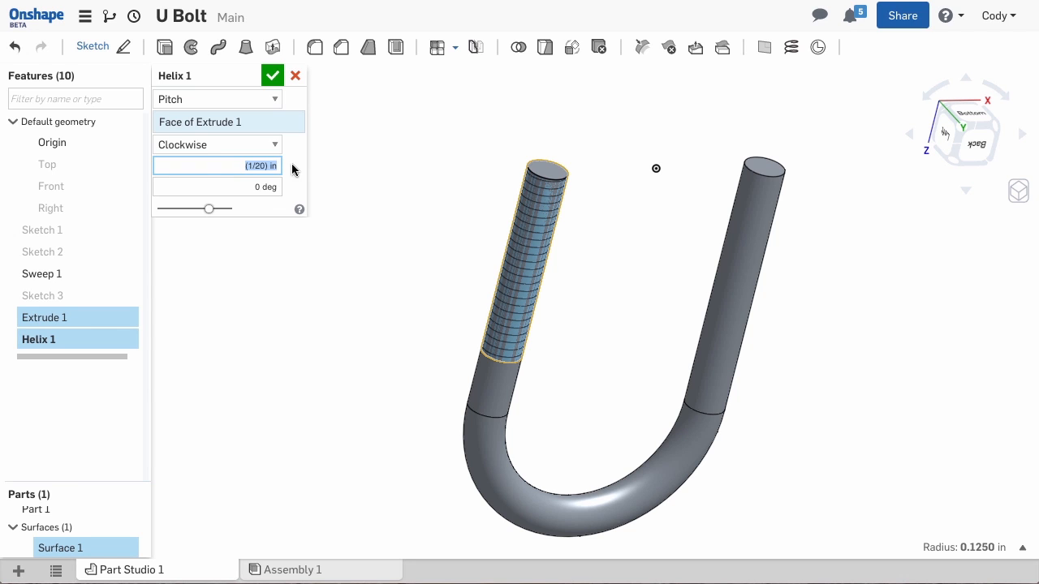
left_click(272, 74)
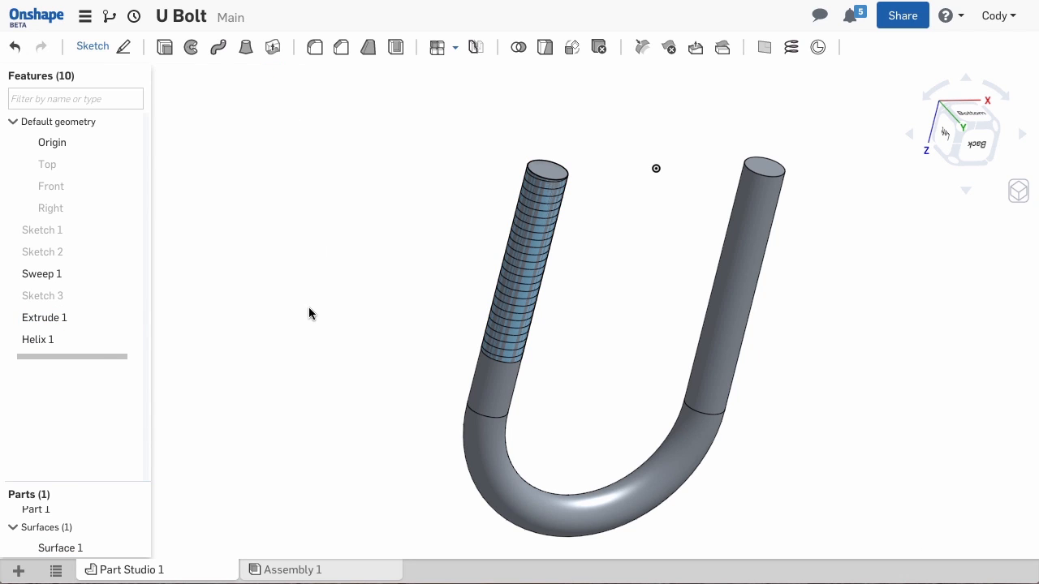
left_click(92, 45)
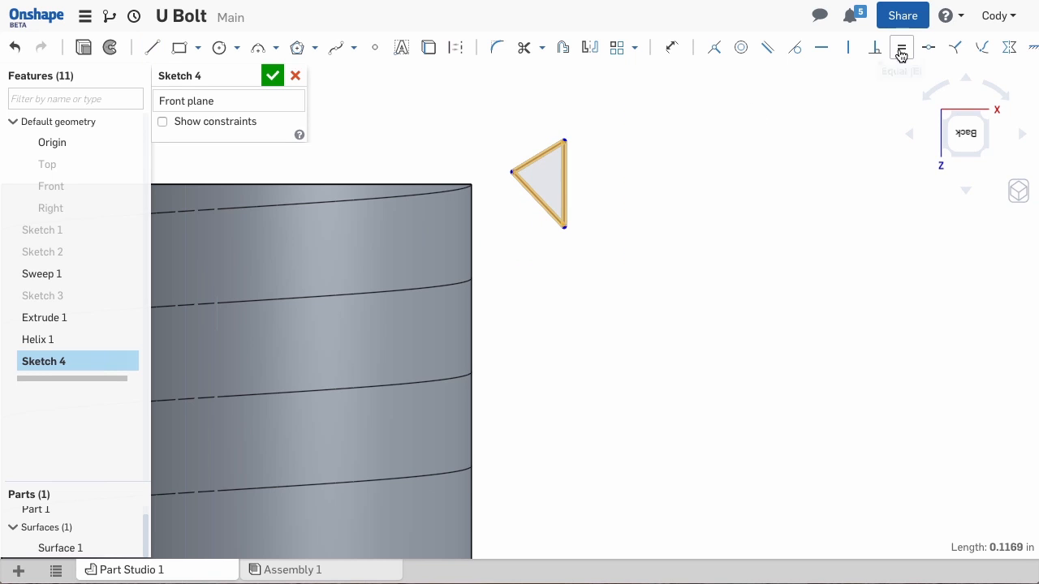
Make the triangle's sides equal, dimension one side 0.045, and finish Sketch 4.
left_click(672, 47)
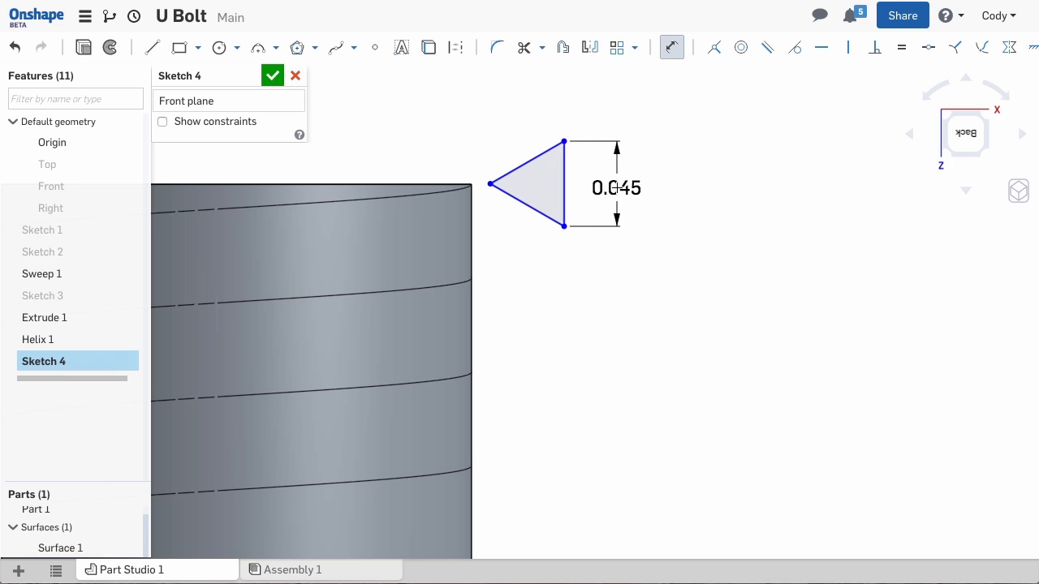
double_click(616, 187)
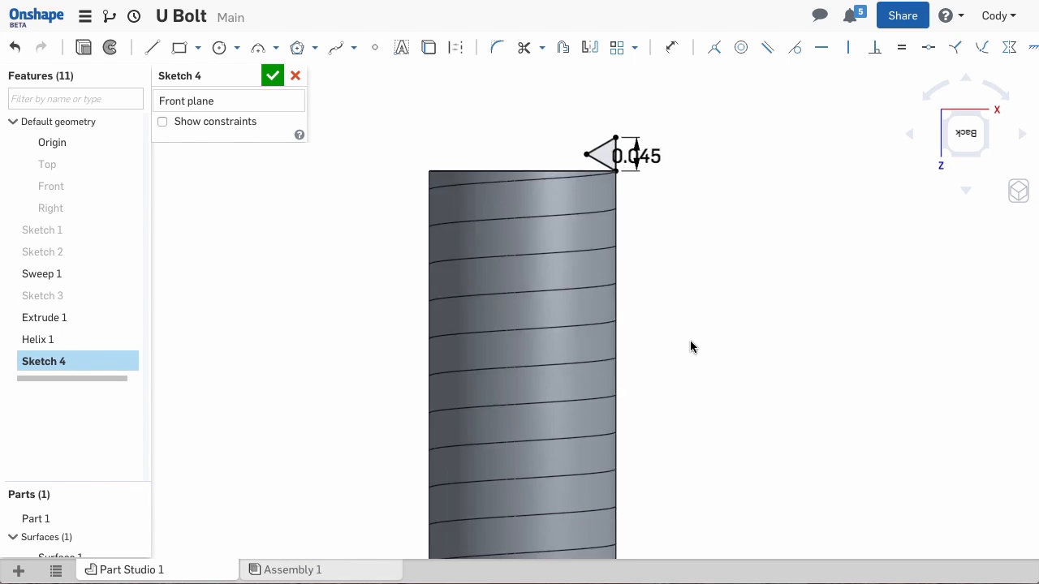
left_click(218, 48)
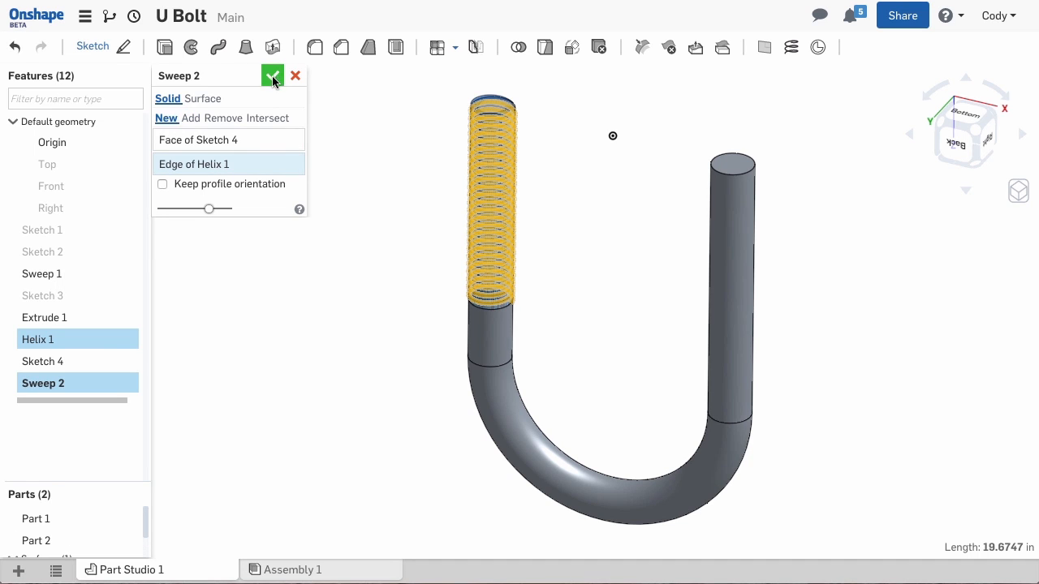
Sweep Sketch 4's triangle along Helix 1's edge as a new thread solid.
left_click(273, 76)
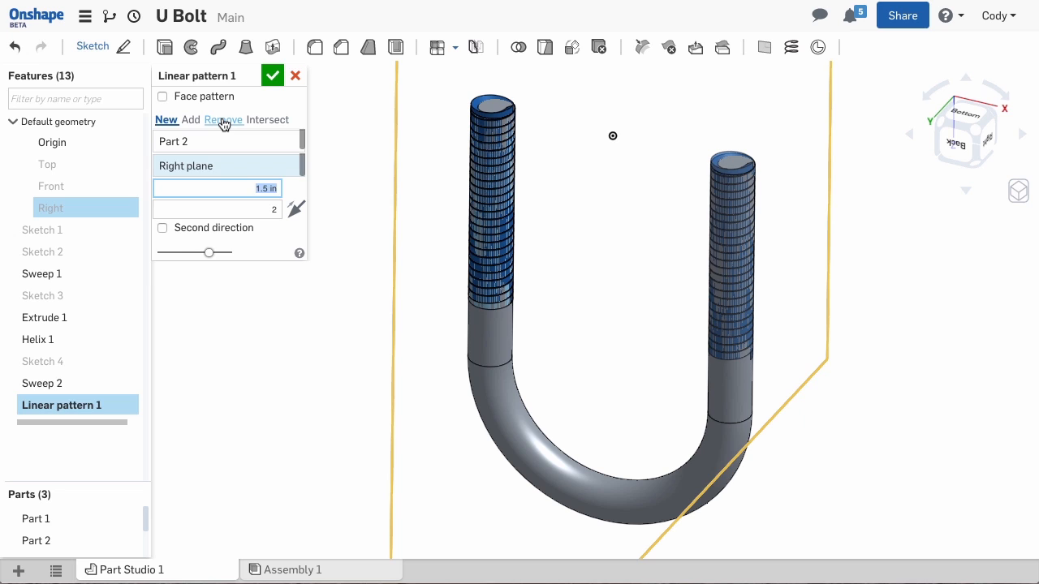
Pattern the thread 1.5 in onto the other leg, removing both threads from Part 1.
left_click(223, 120)
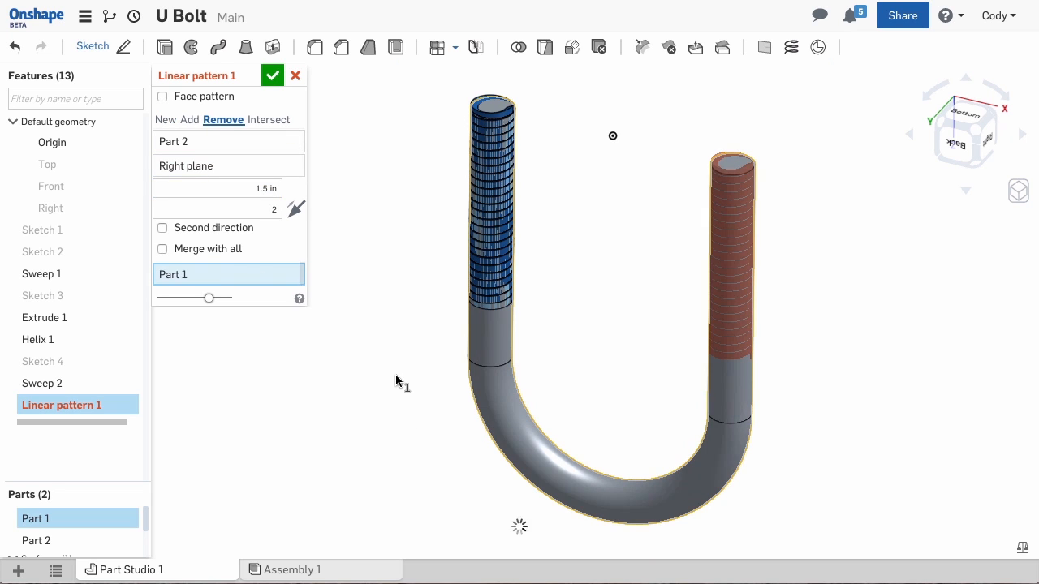
left_click(273, 75)
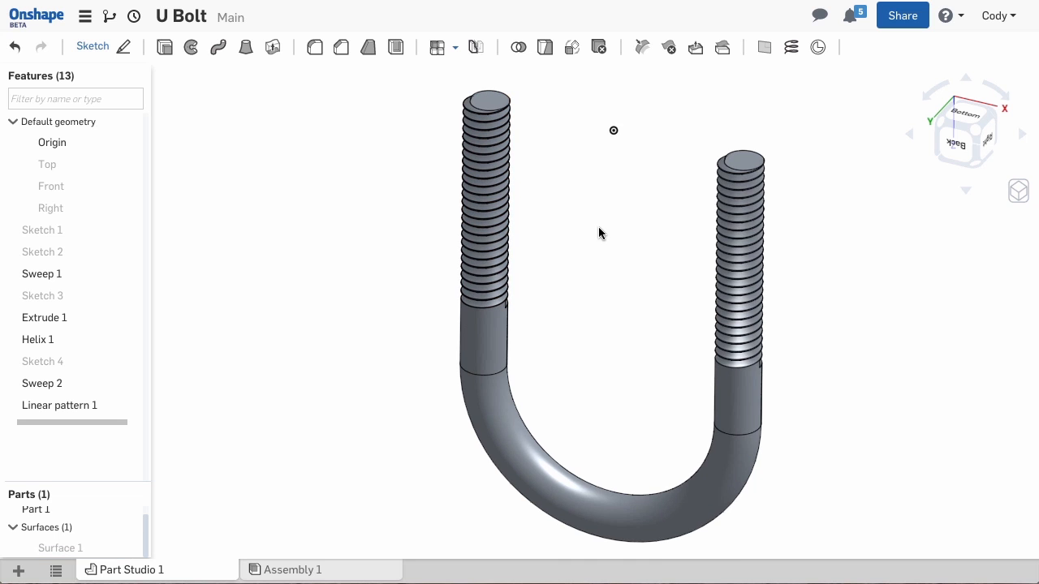
left_click_drag(601, 235, 573, 292)
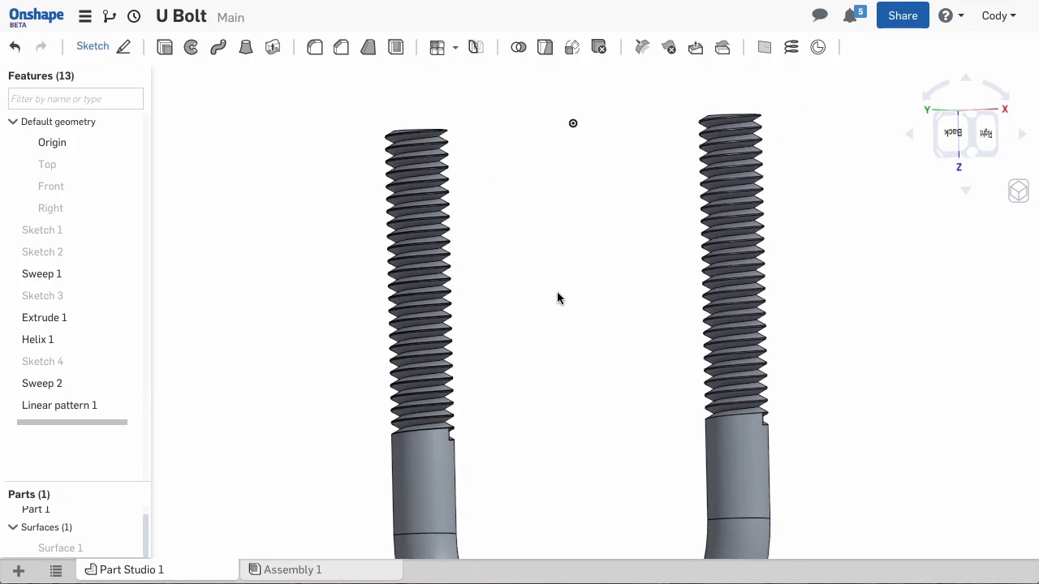